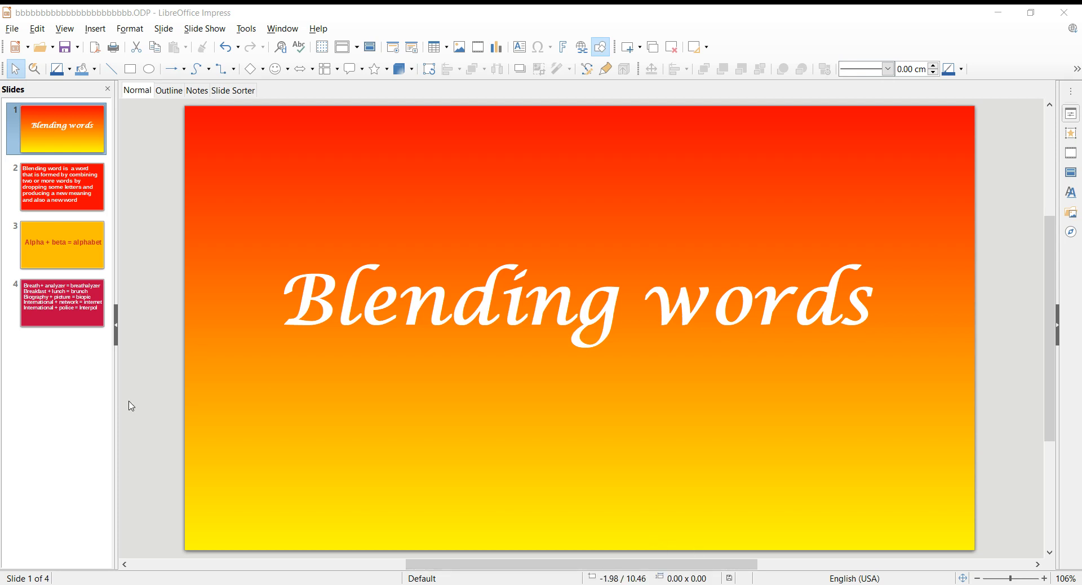
{"action": "mouse_move", "coordinate": [102, 387]}
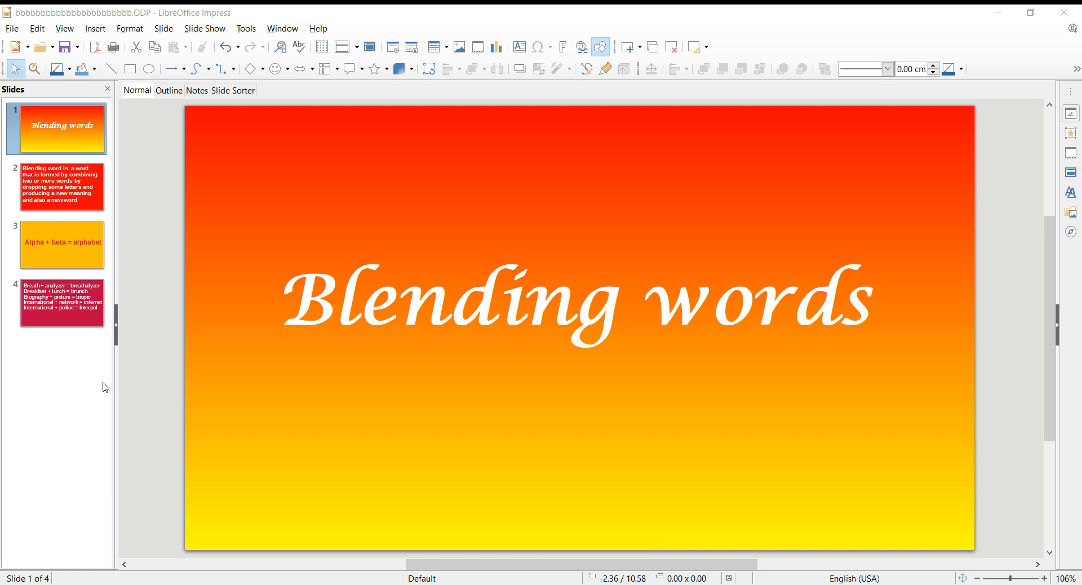
{"action": "mouse_move", "coordinate": [48, 213]}
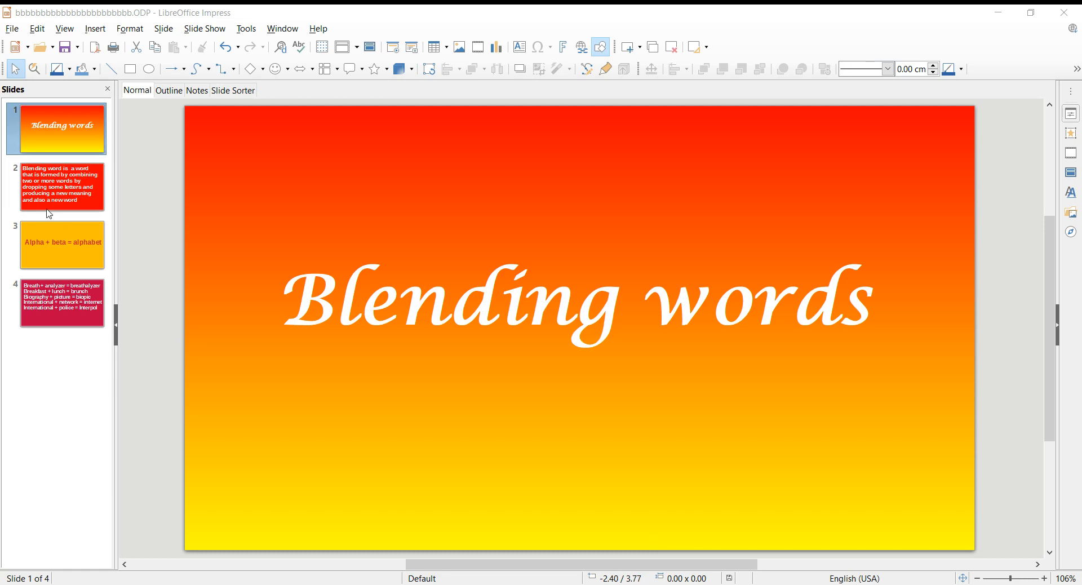
{"action": "mouse_move", "coordinate": [43, 246]}
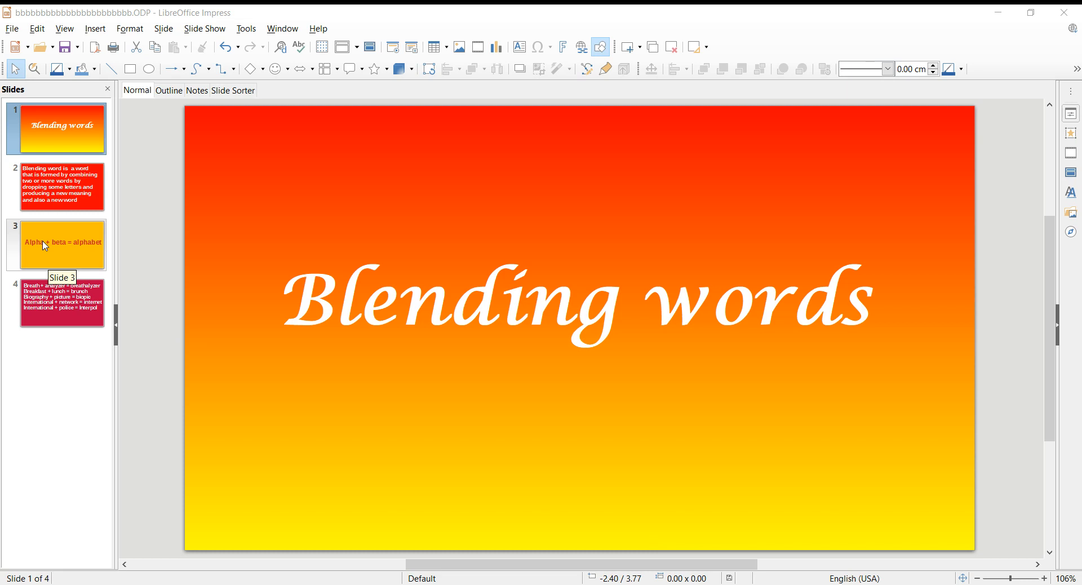
{"action": "mouse_move", "coordinate": [42, 276]}
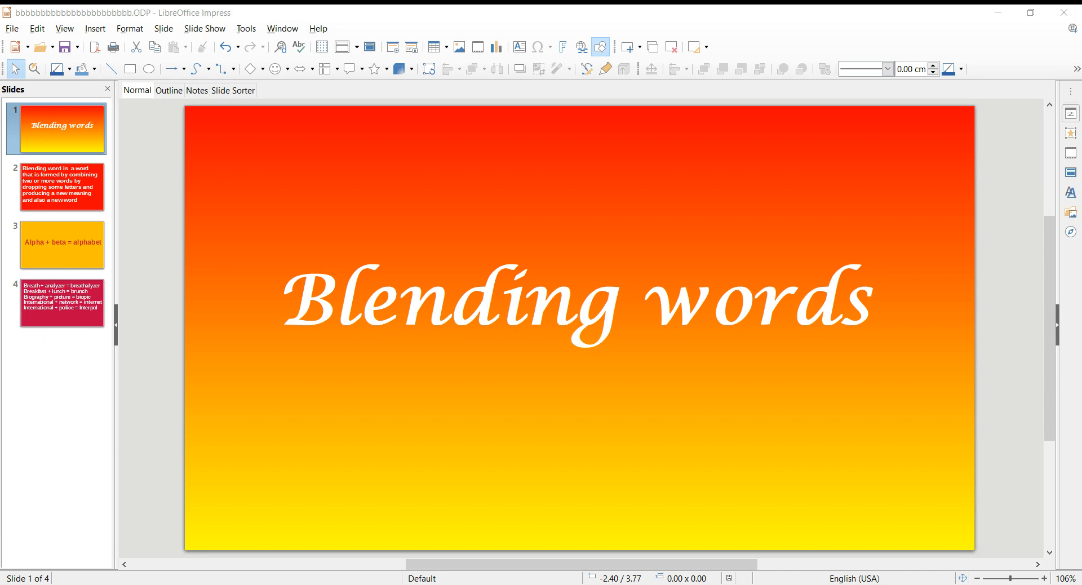
{"action": "mouse_move", "coordinate": [366, 559]}
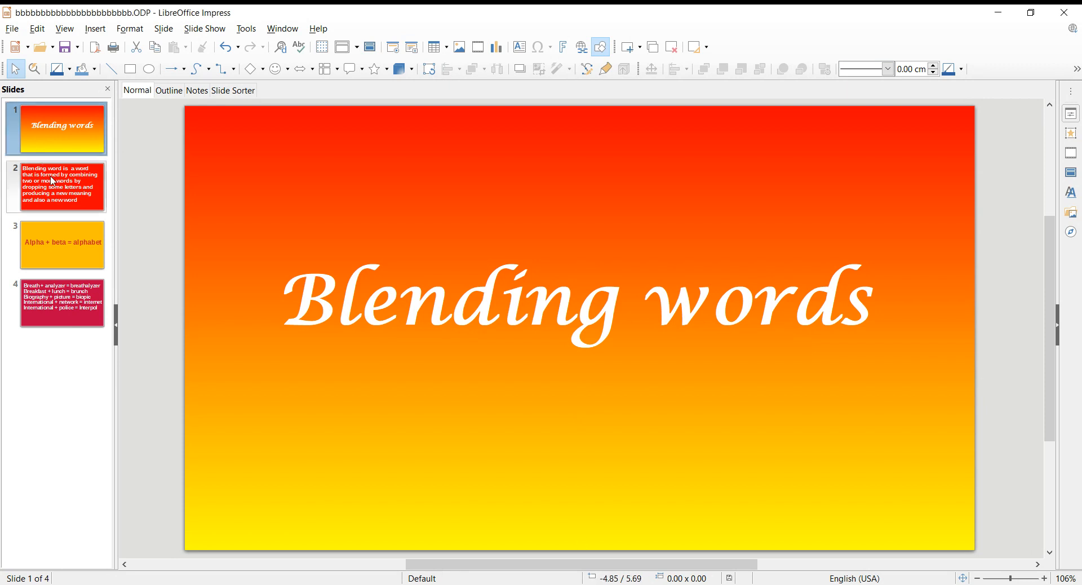
{"action": "mouse_move", "coordinate": [52, 185]}
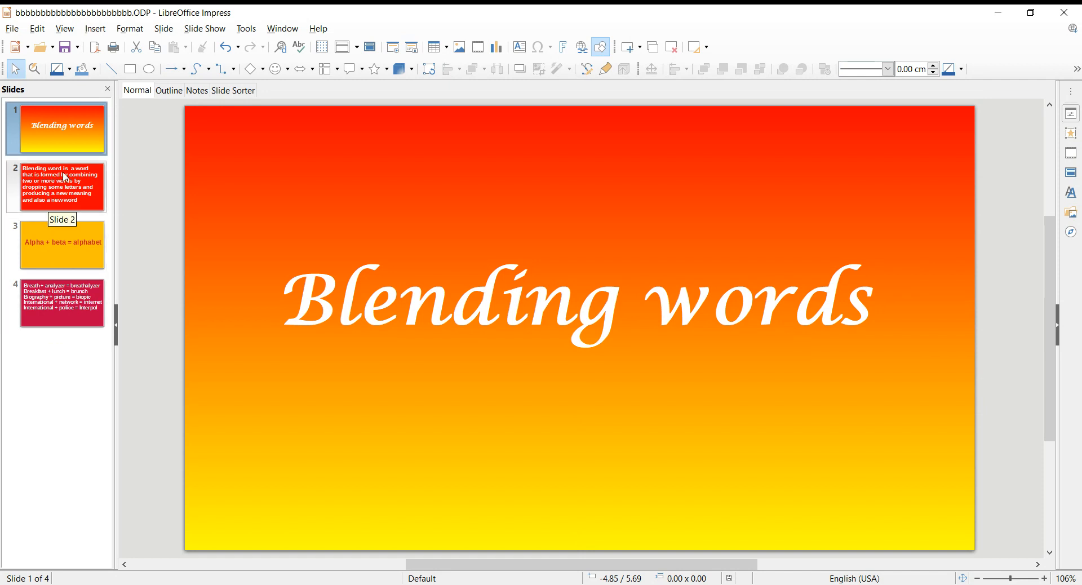
- Display slide 2, the blending-word definition on a red background
{"action": "left_click", "coordinate": [57, 186]}
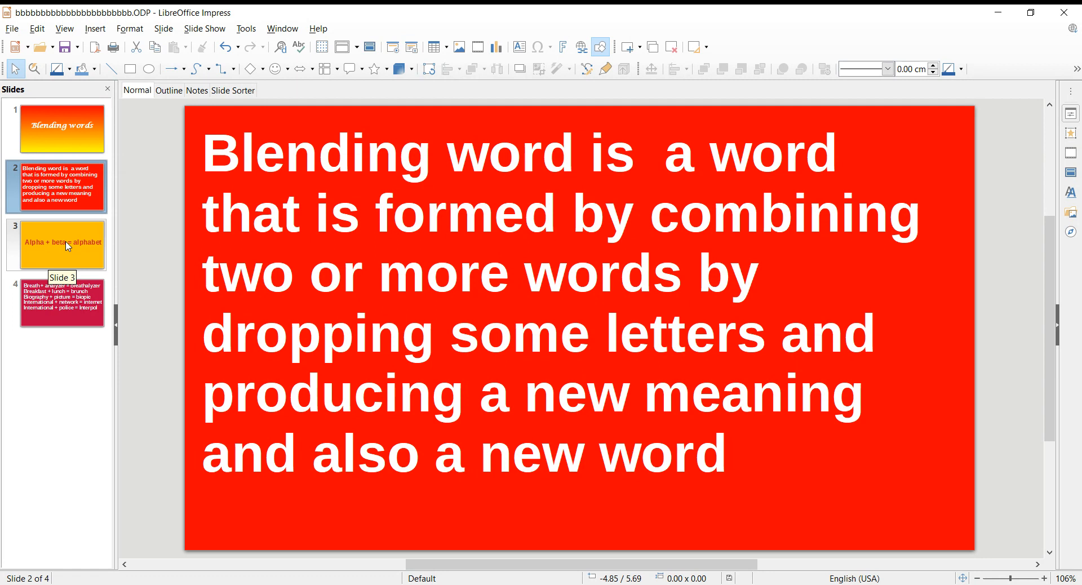
- Display slide 3, reading 'Alpha + beta = alphabet'
{"action": "left_click", "coordinate": [61, 244]}
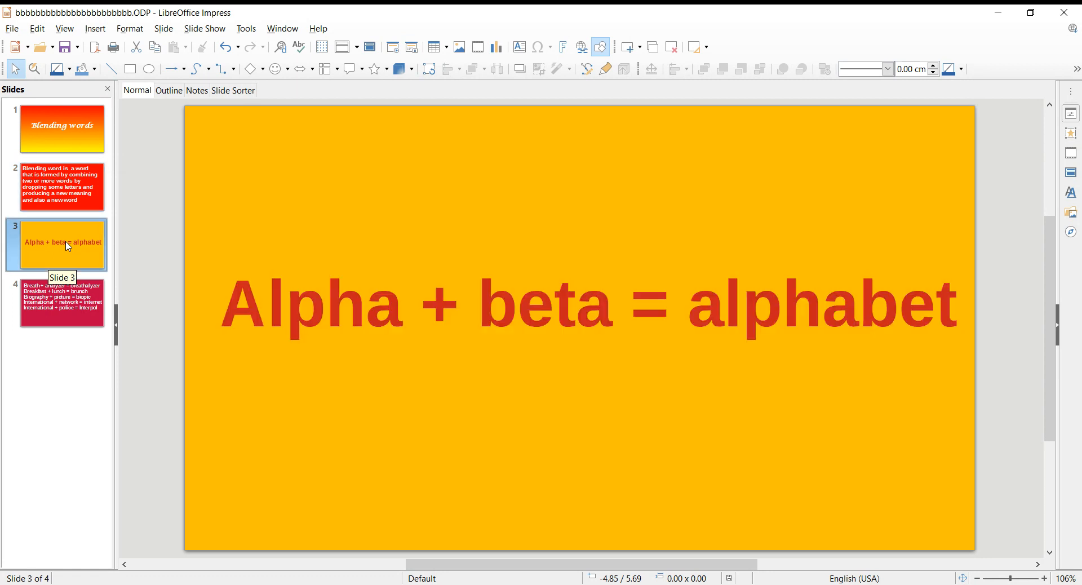
{"action": "mouse_move", "coordinate": [357, 454]}
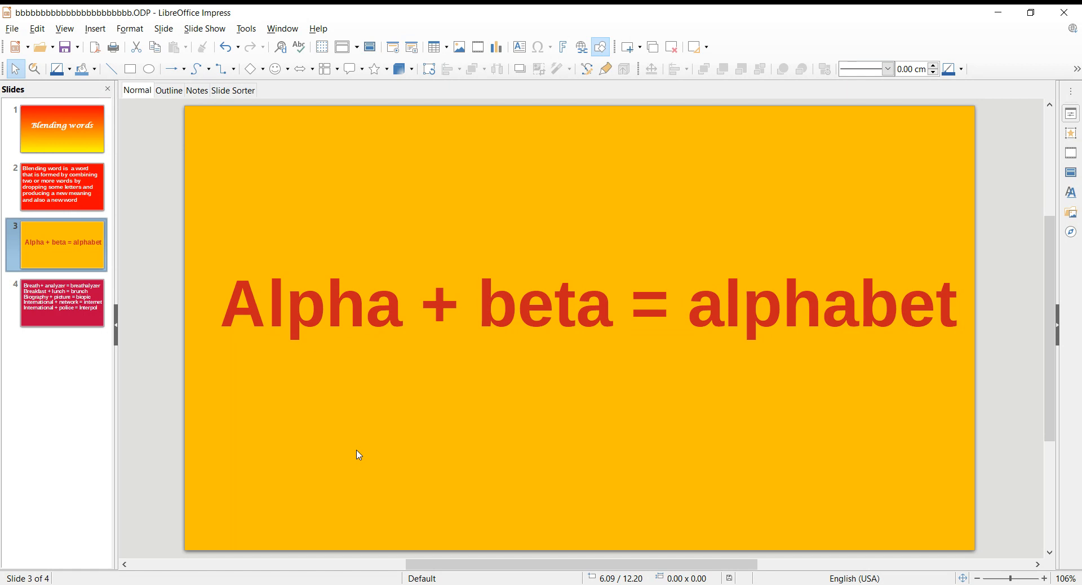
{"action": "mouse_move", "coordinate": [149, 312]}
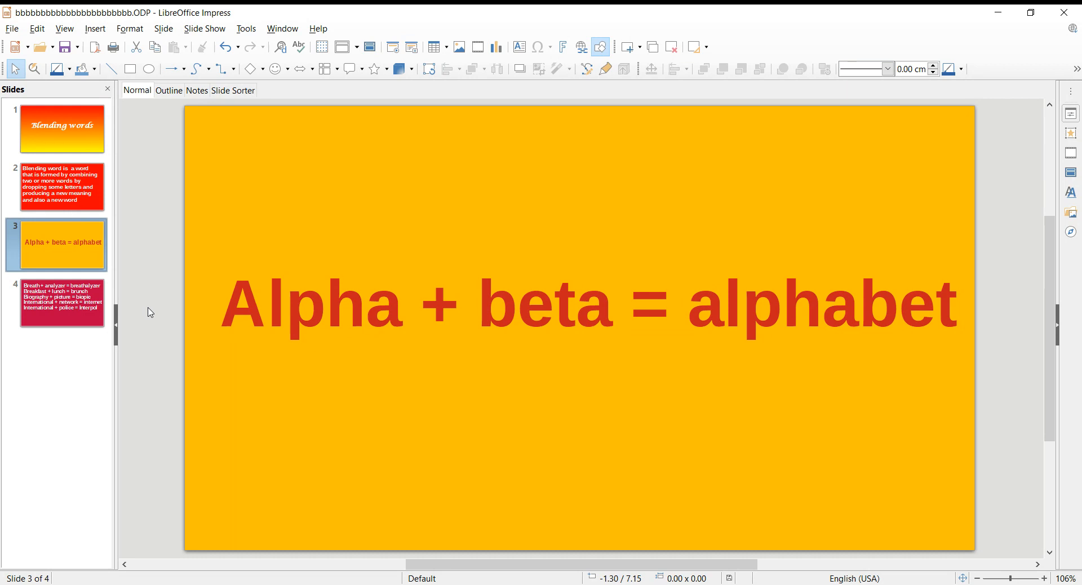
{"action": "mouse_move", "coordinate": [52, 302]}
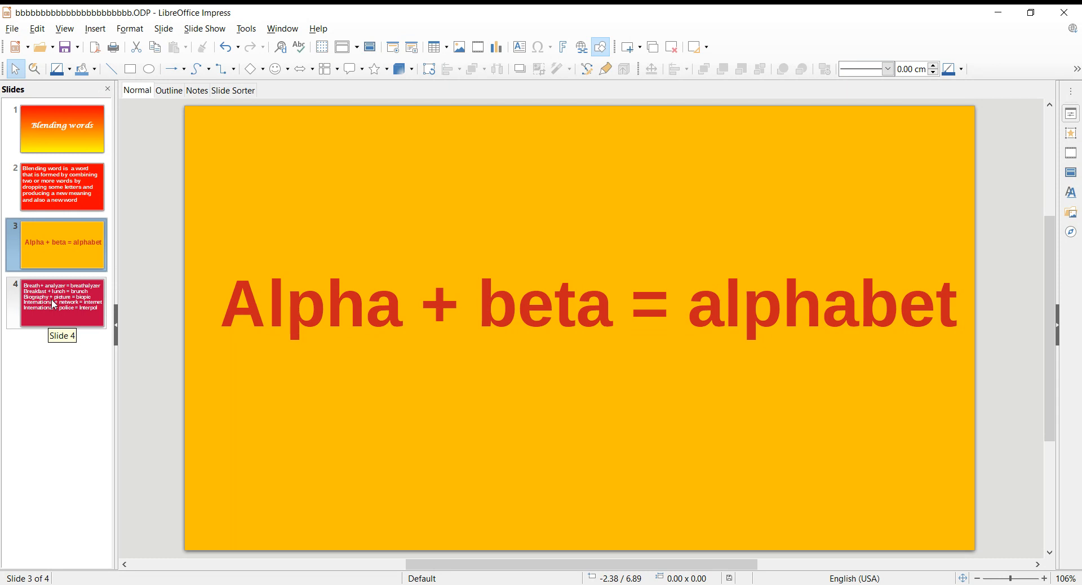
- Display slide 4 with blend examples like breakfast + lunch = brunch and Interpol
{"action": "left_click", "coordinate": [62, 302]}
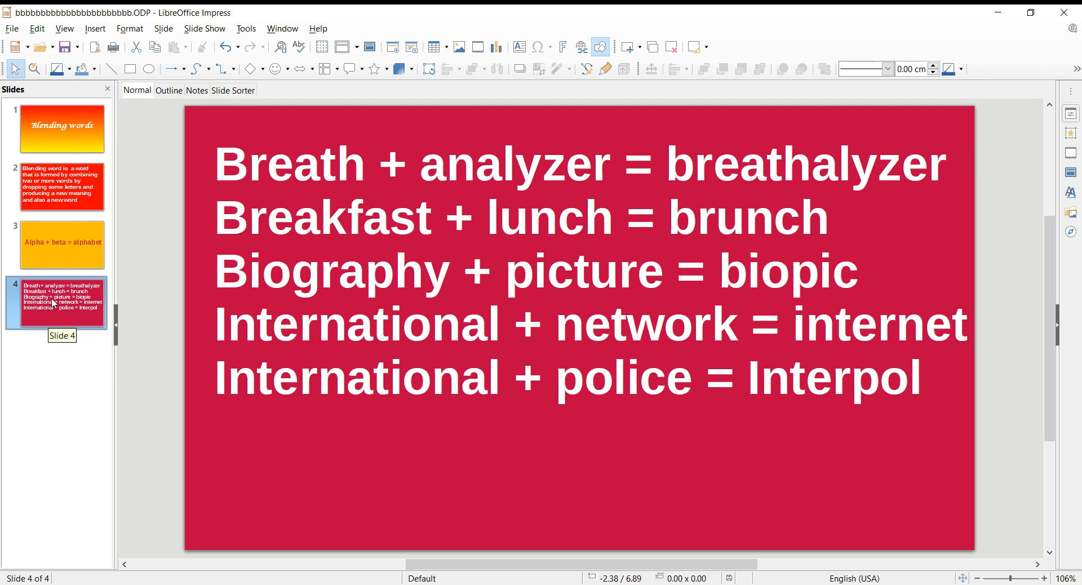
{"action": "mouse_move", "coordinate": [43, 343]}
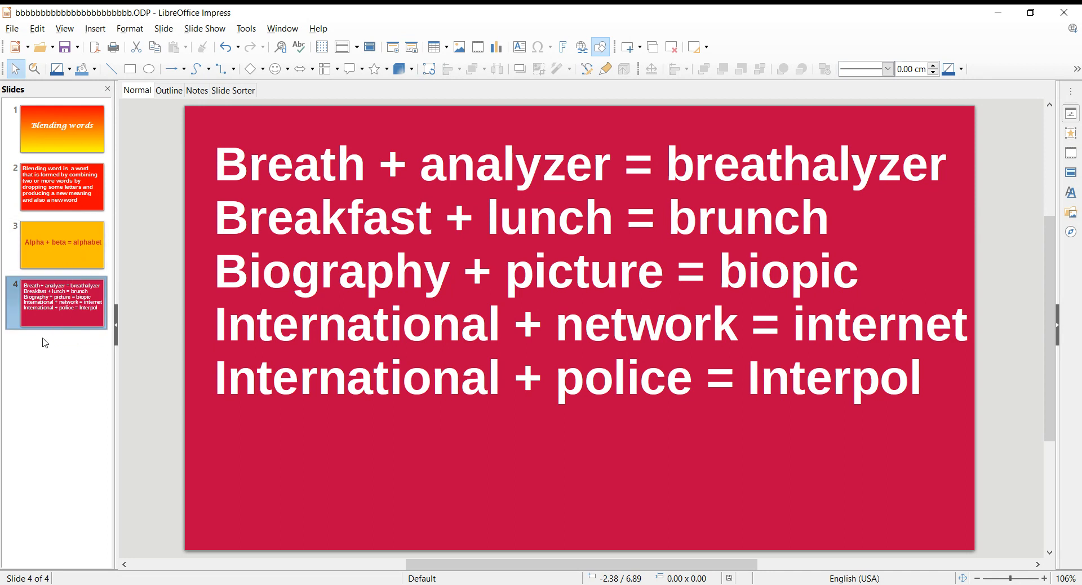
{"action": "mouse_move", "coordinate": [53, 320]}
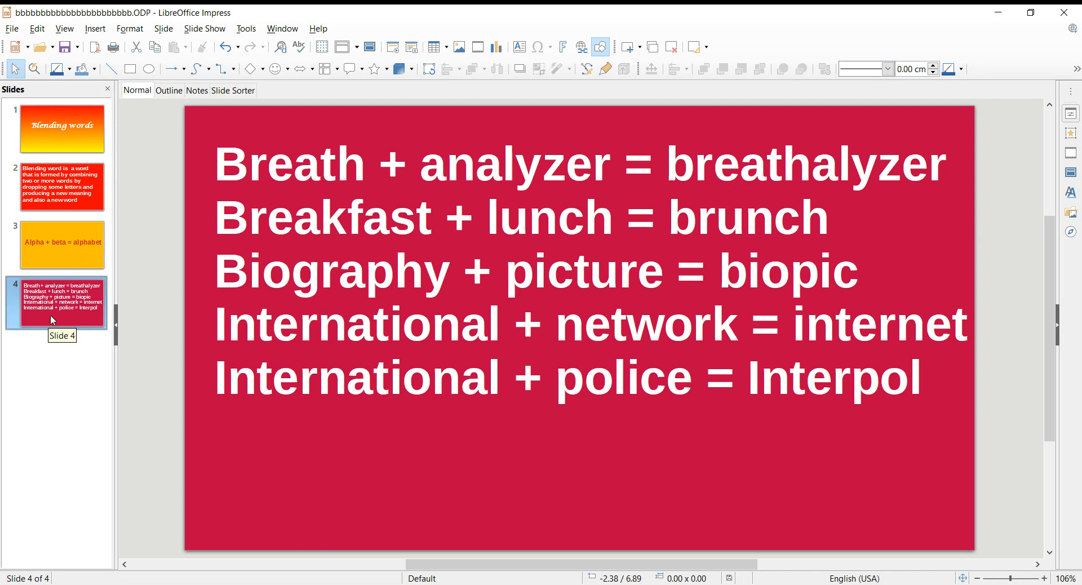
{"action": "mouse_move", "coordinate": [53, 307]}
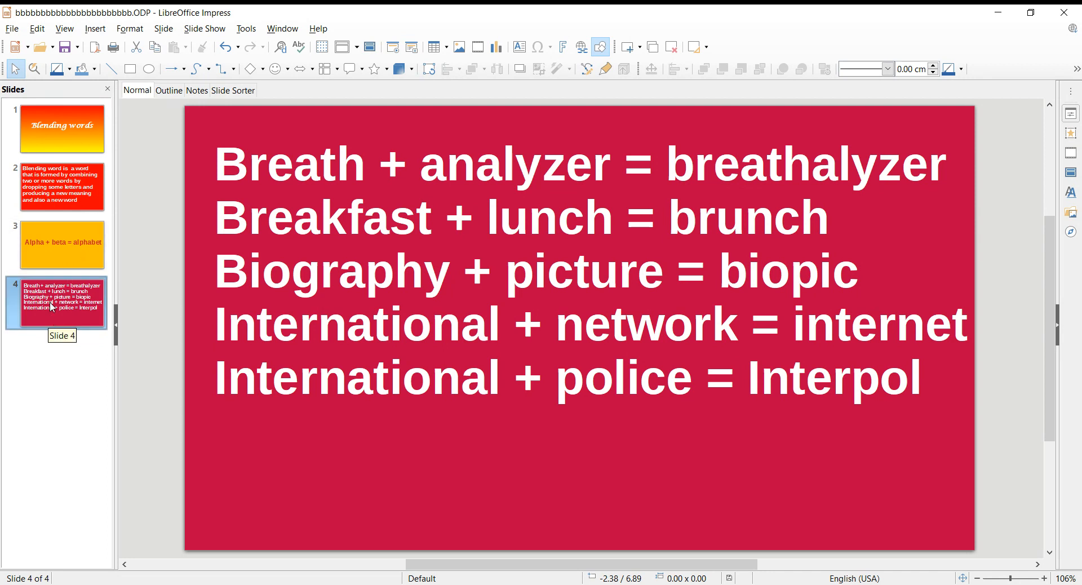